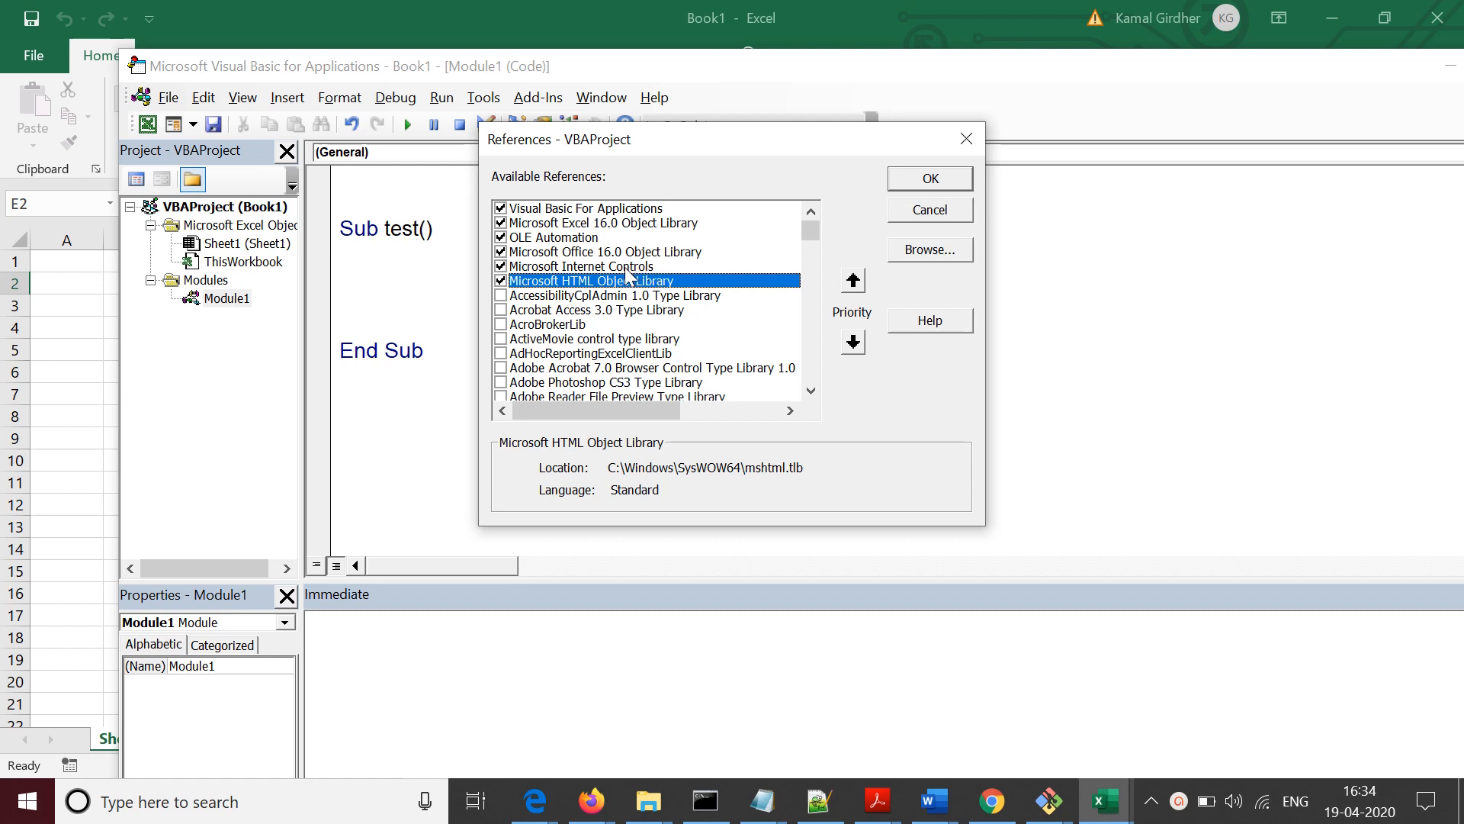
mouse_move(631, 291)
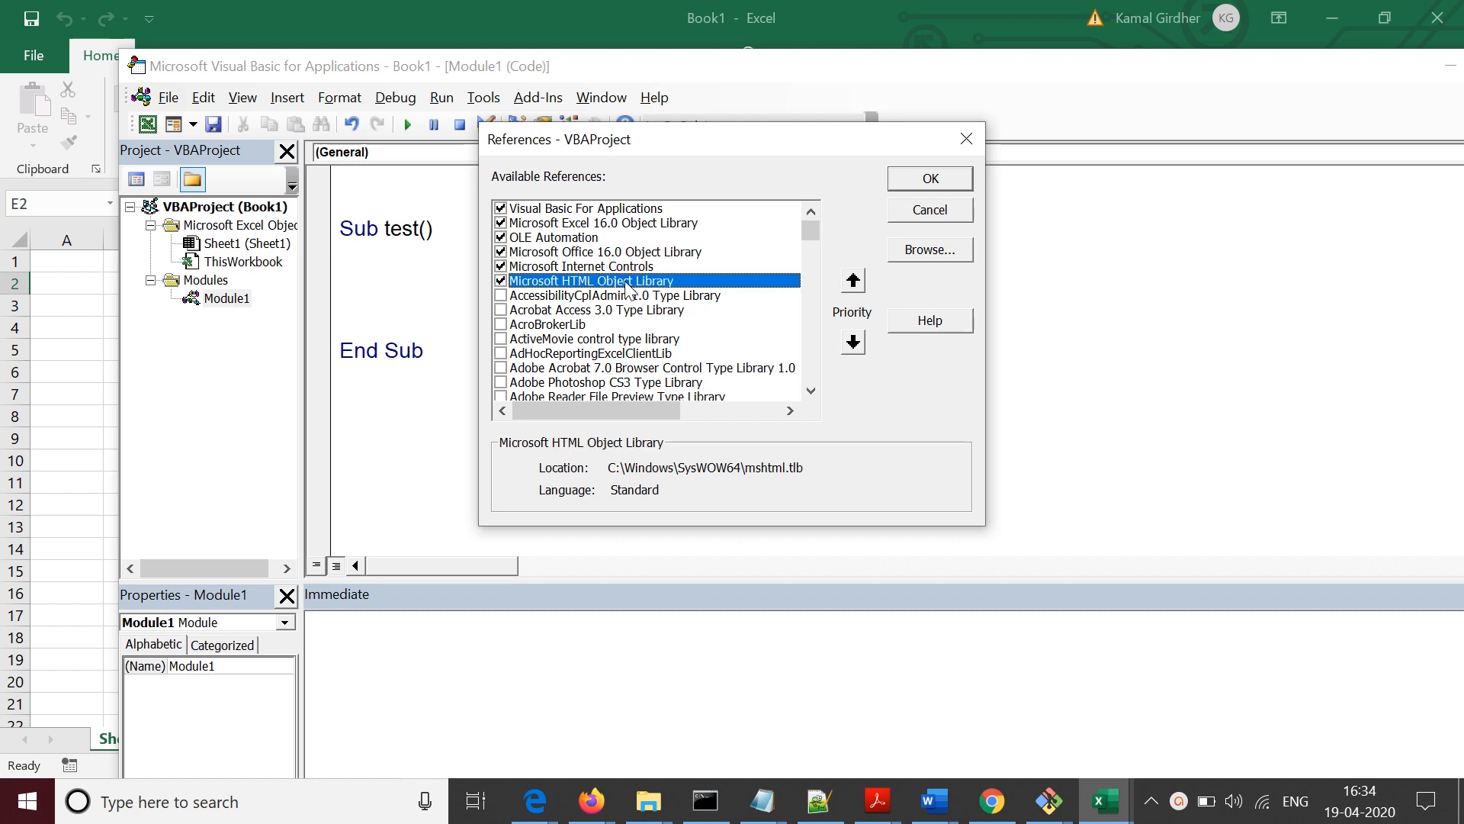
Confirm the Microsoft Internet Controls and Microsoft HTML Object Library references.
left_click(928, 178)
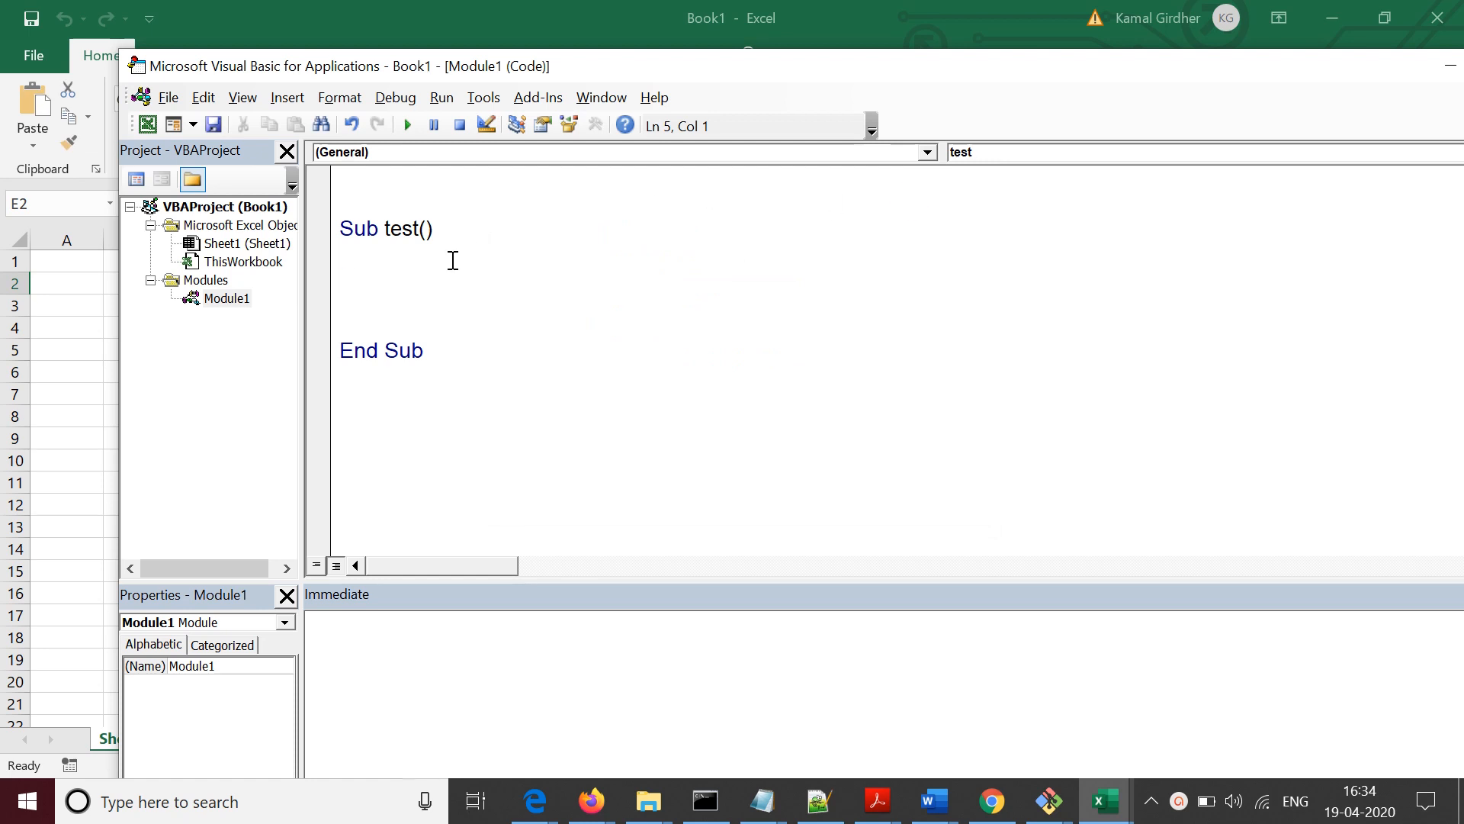
Declare ie As InternetExplorer and set it to a New InternetExplorer.
type("Dim ie as")
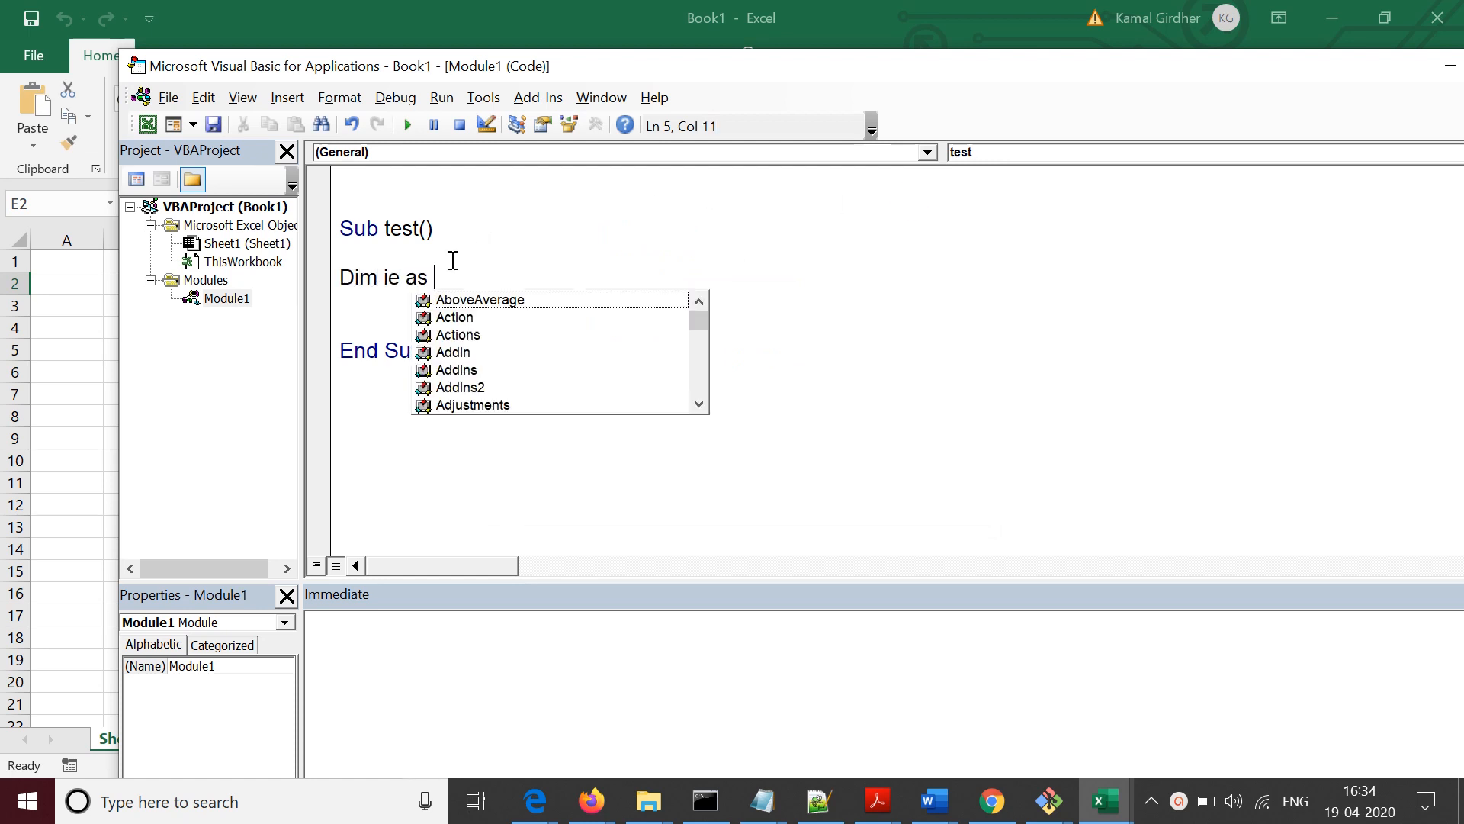
type("InternetExplorer")
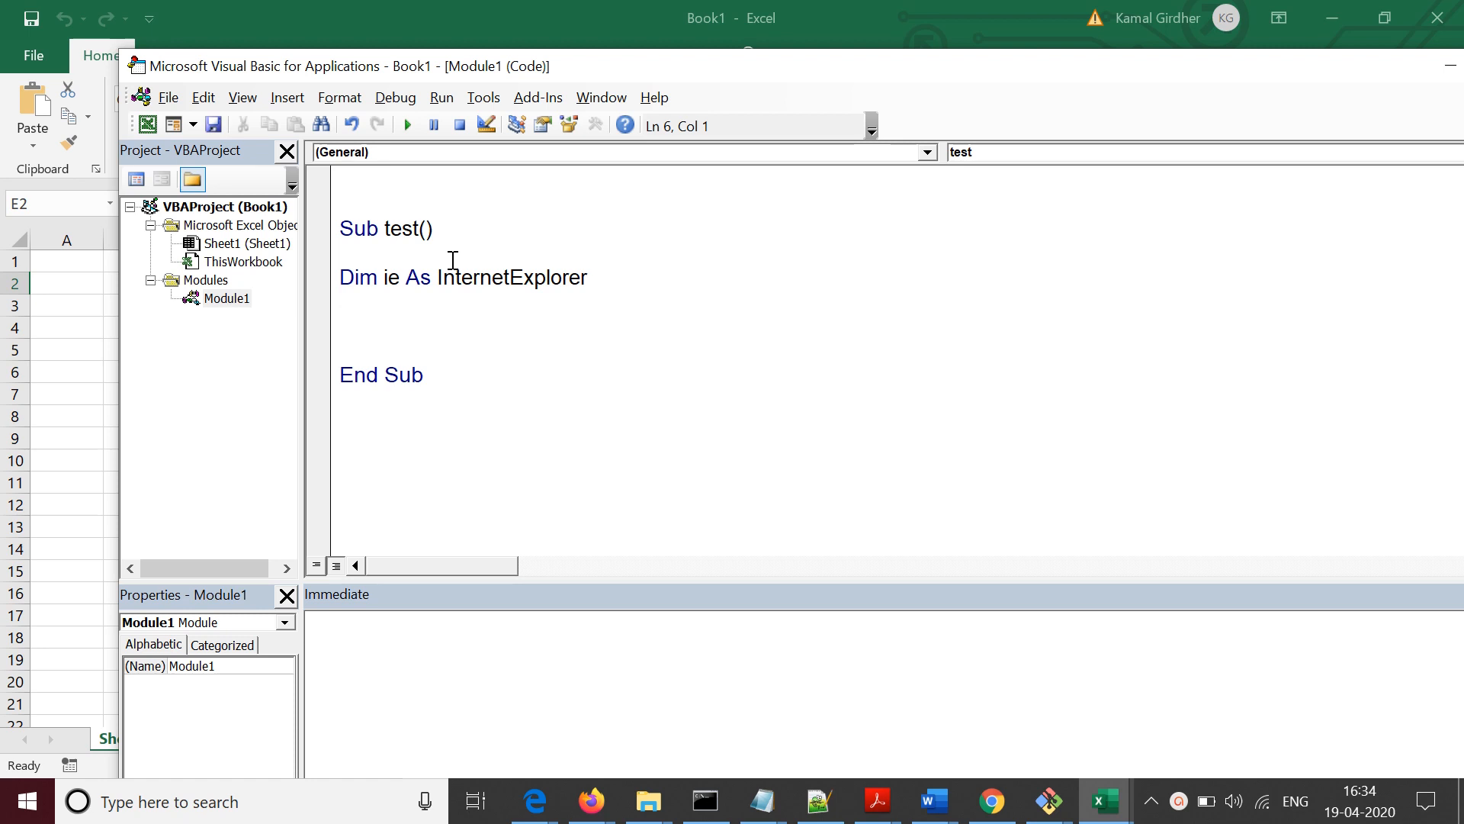
type("Set i")
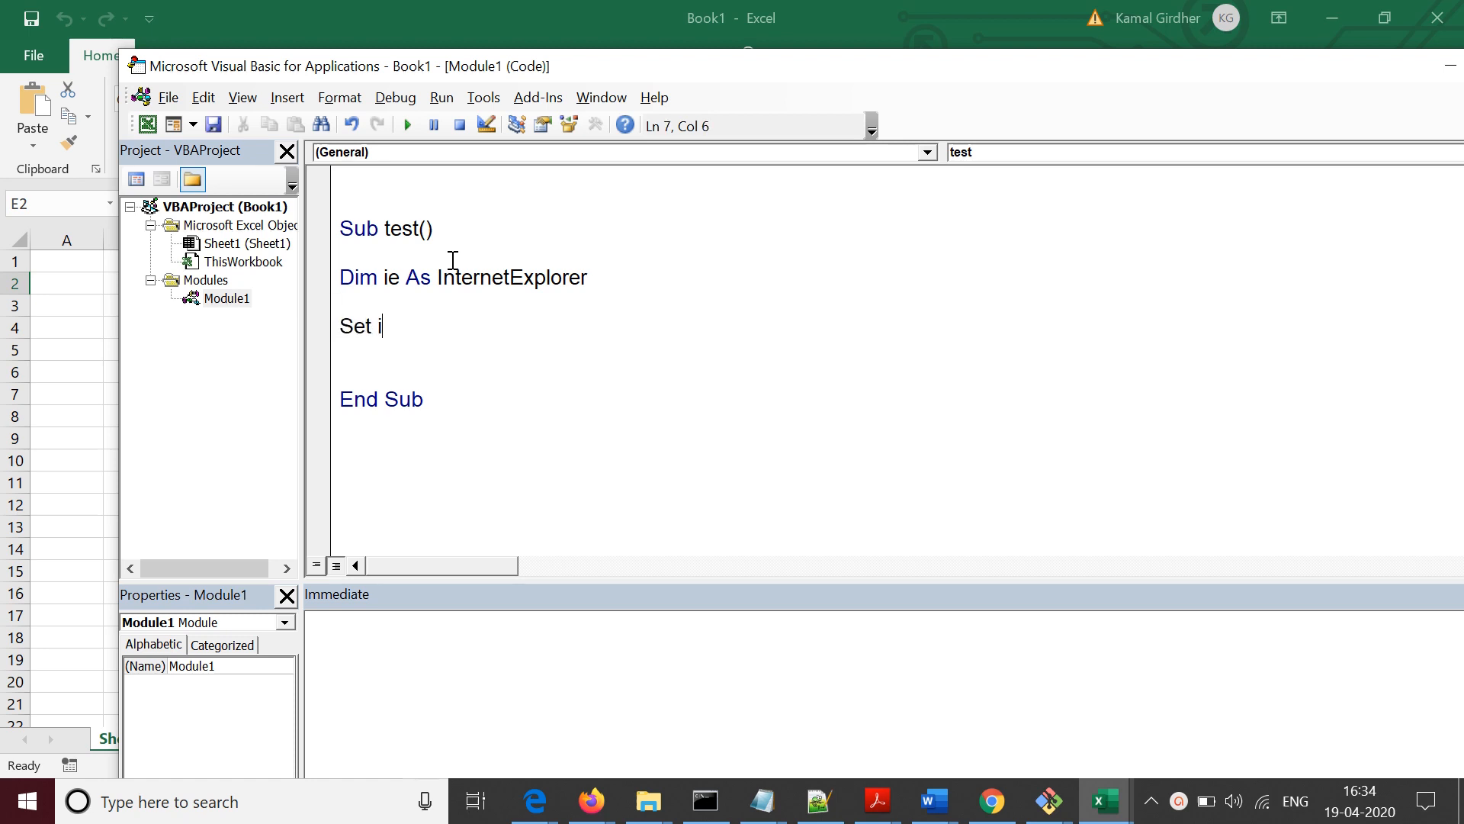
type("e = new internetExplorer")
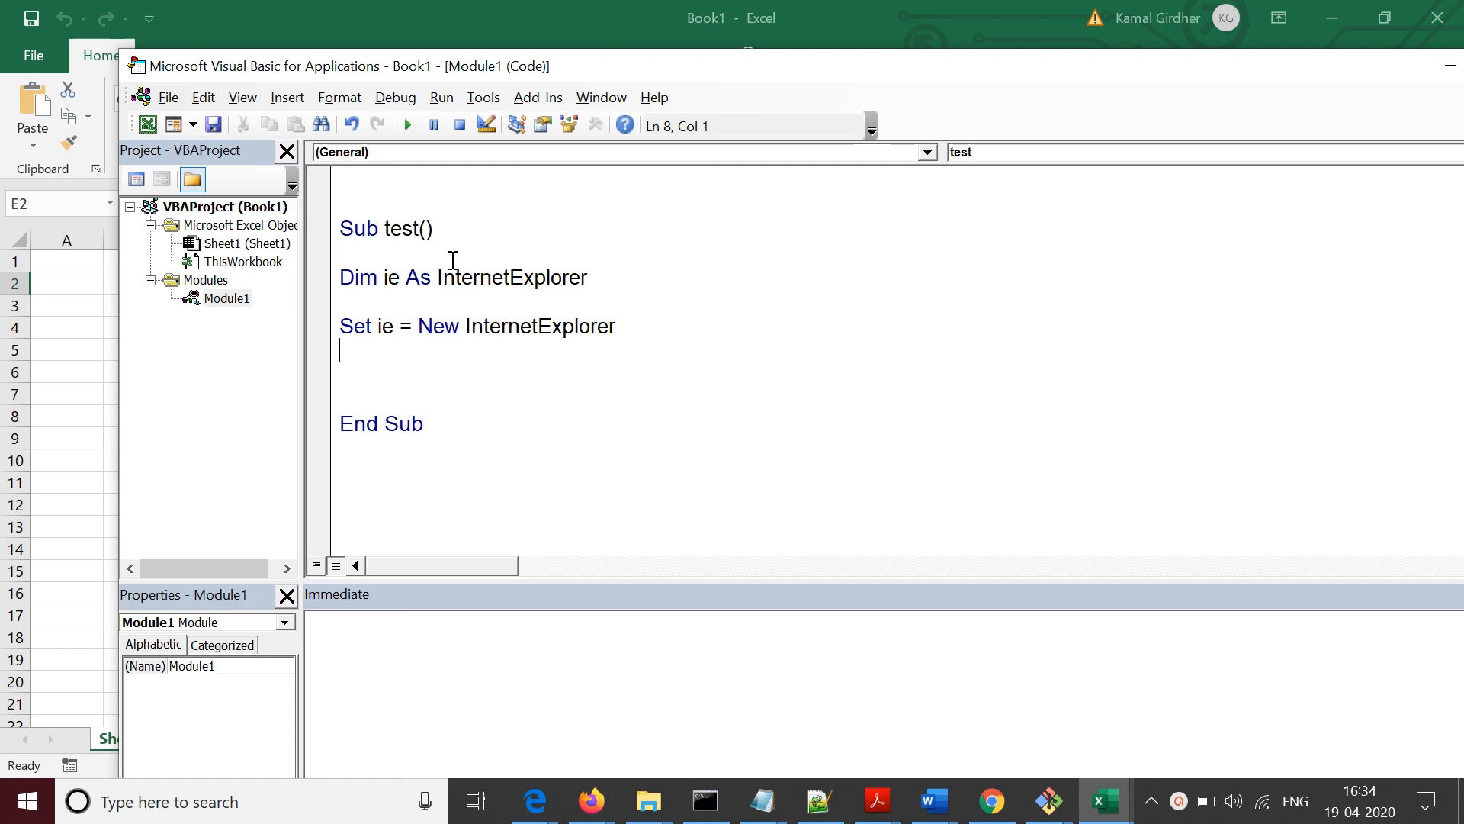
type("ie.visible = True")
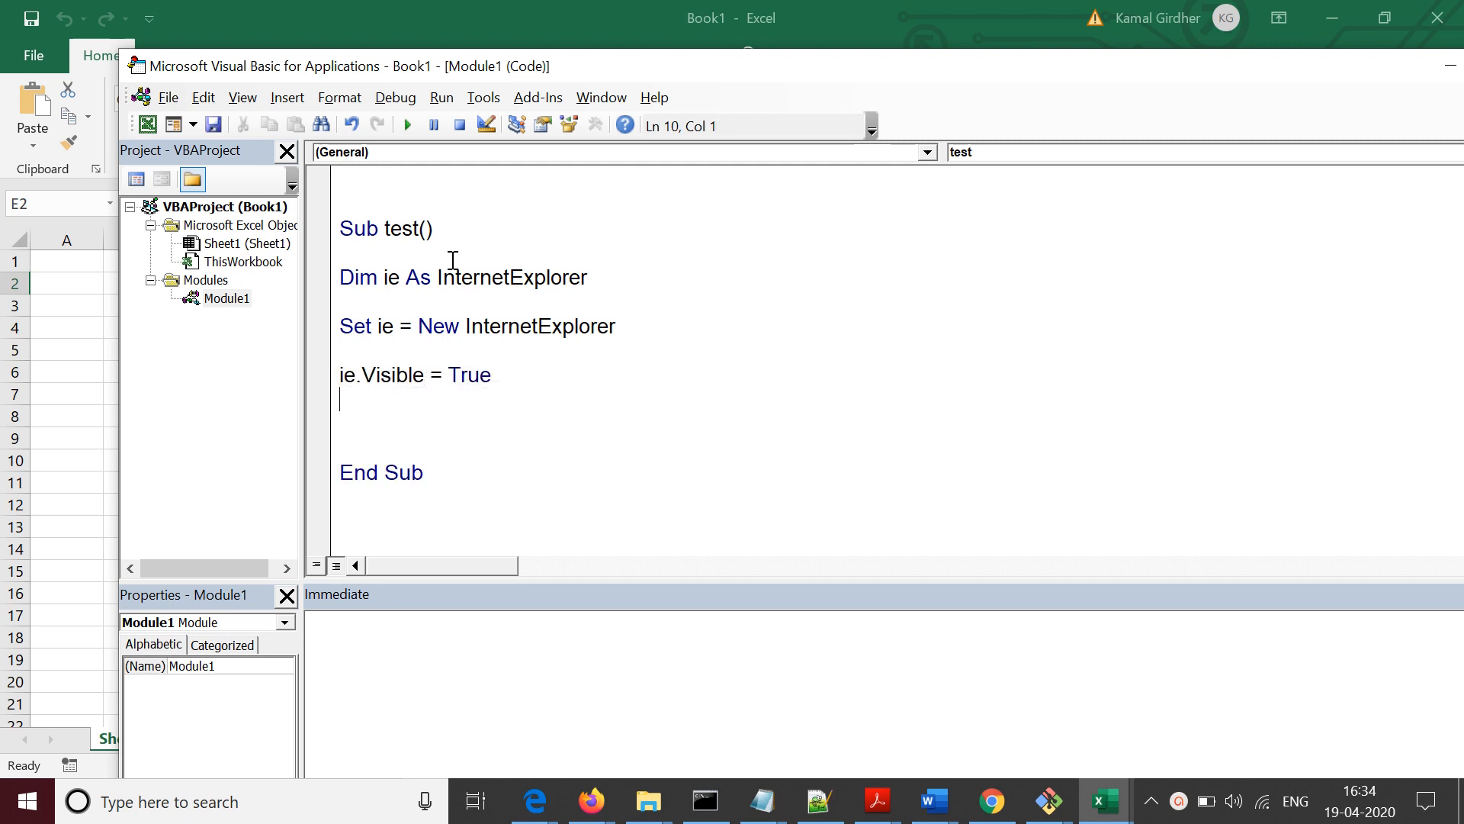
type("ie.navigate")
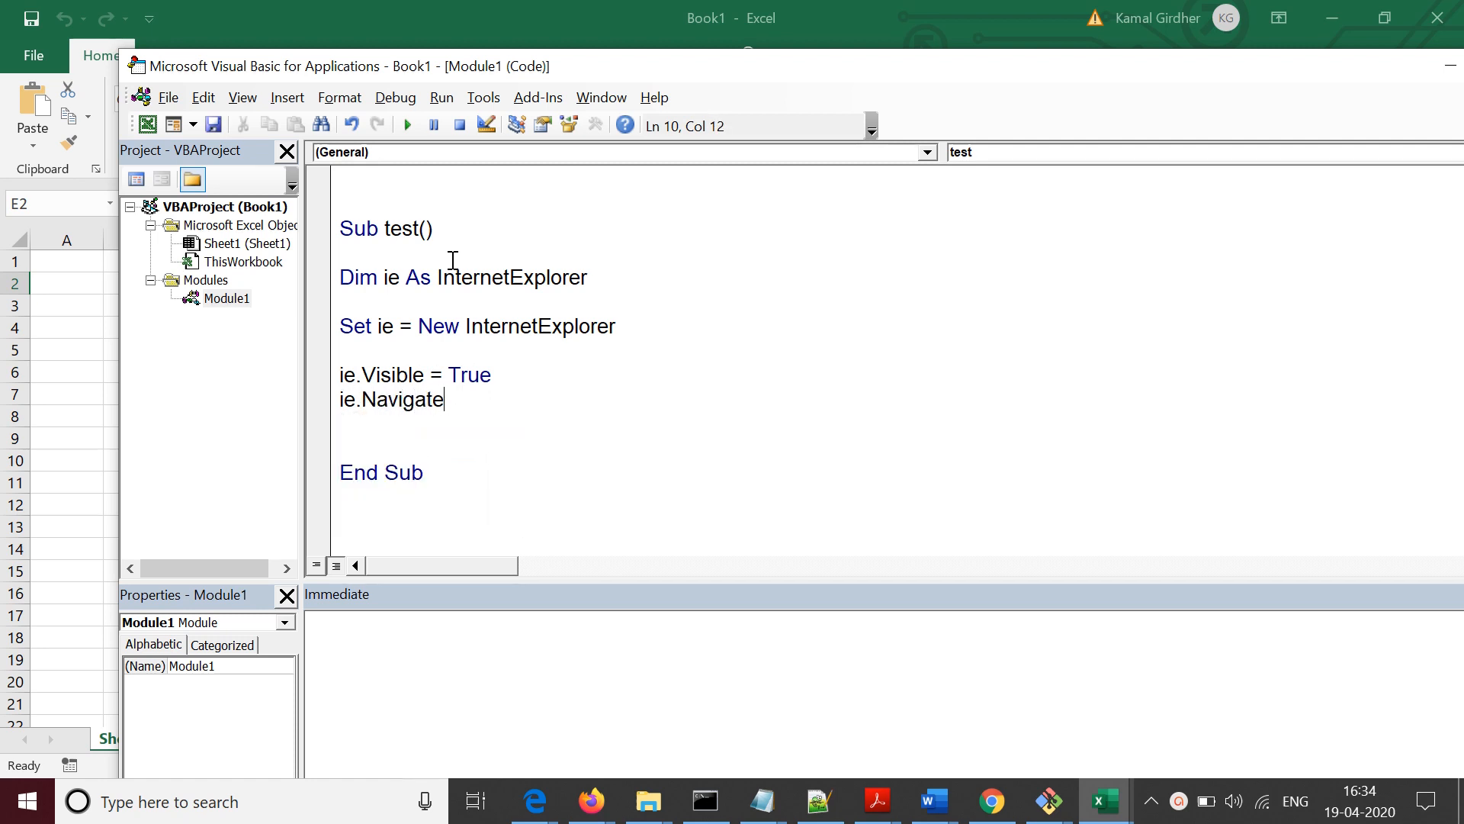
type("\"http")
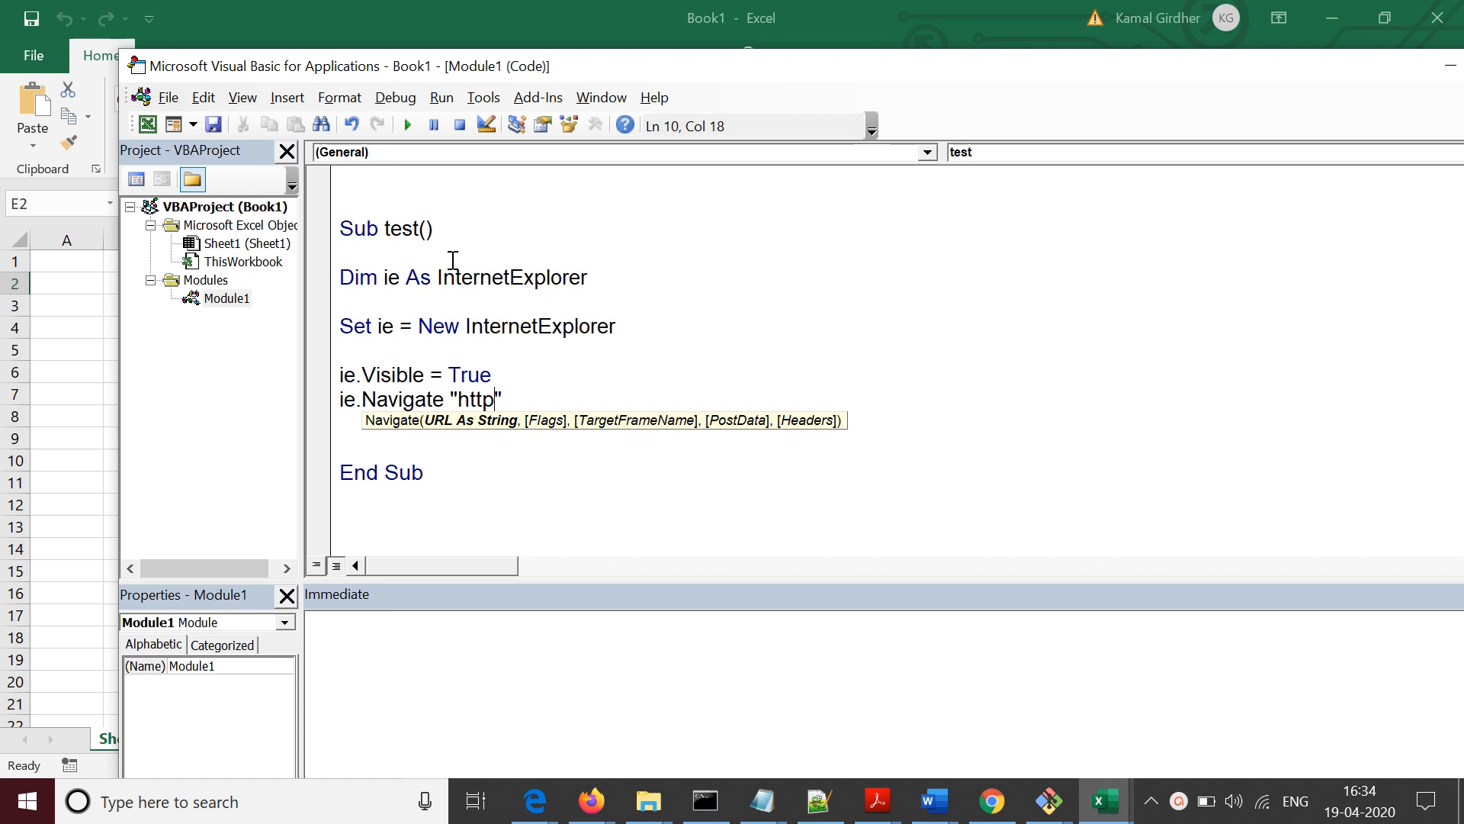
type("s://www.")
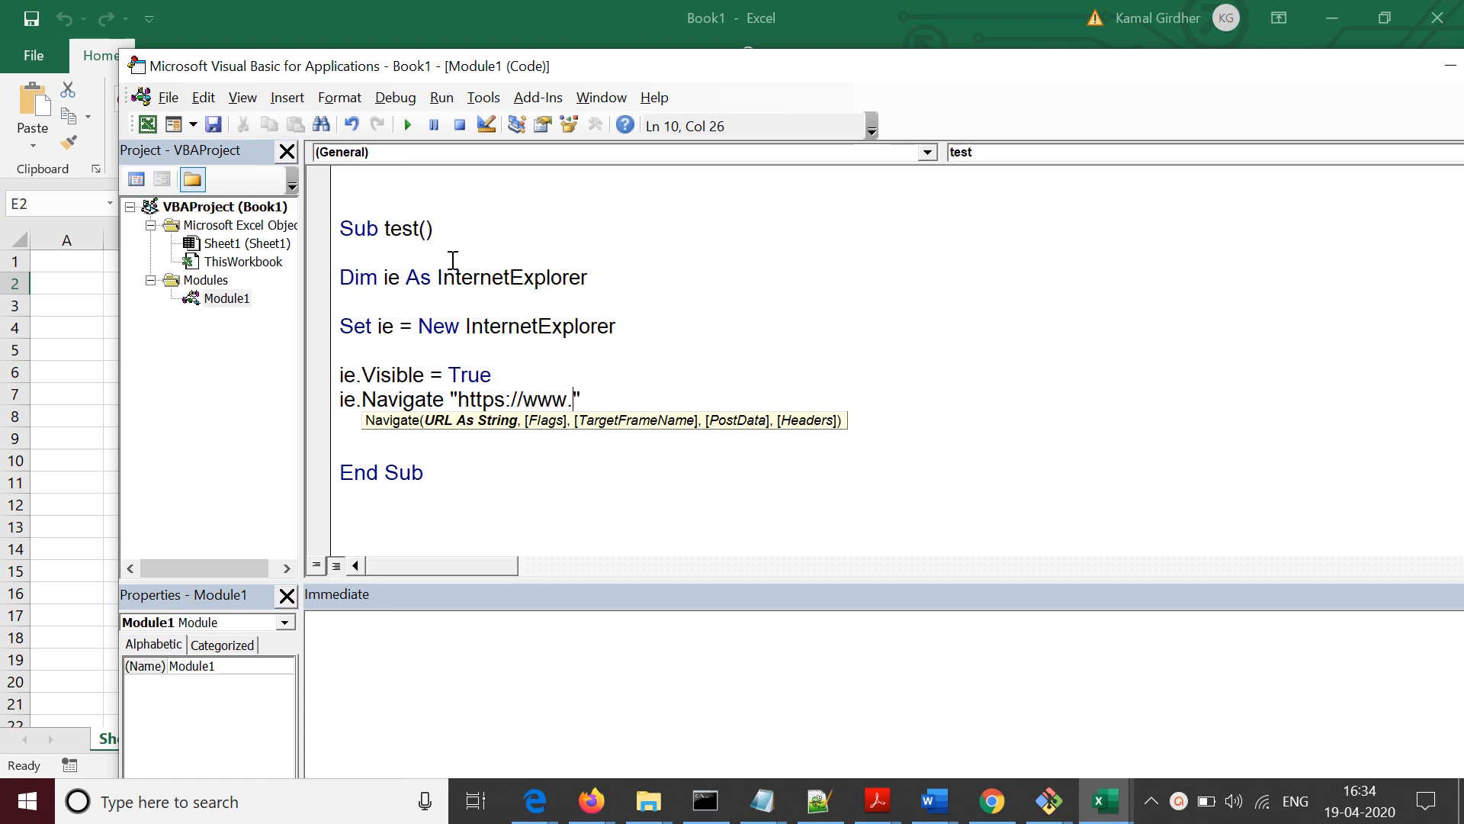
type("google.com")
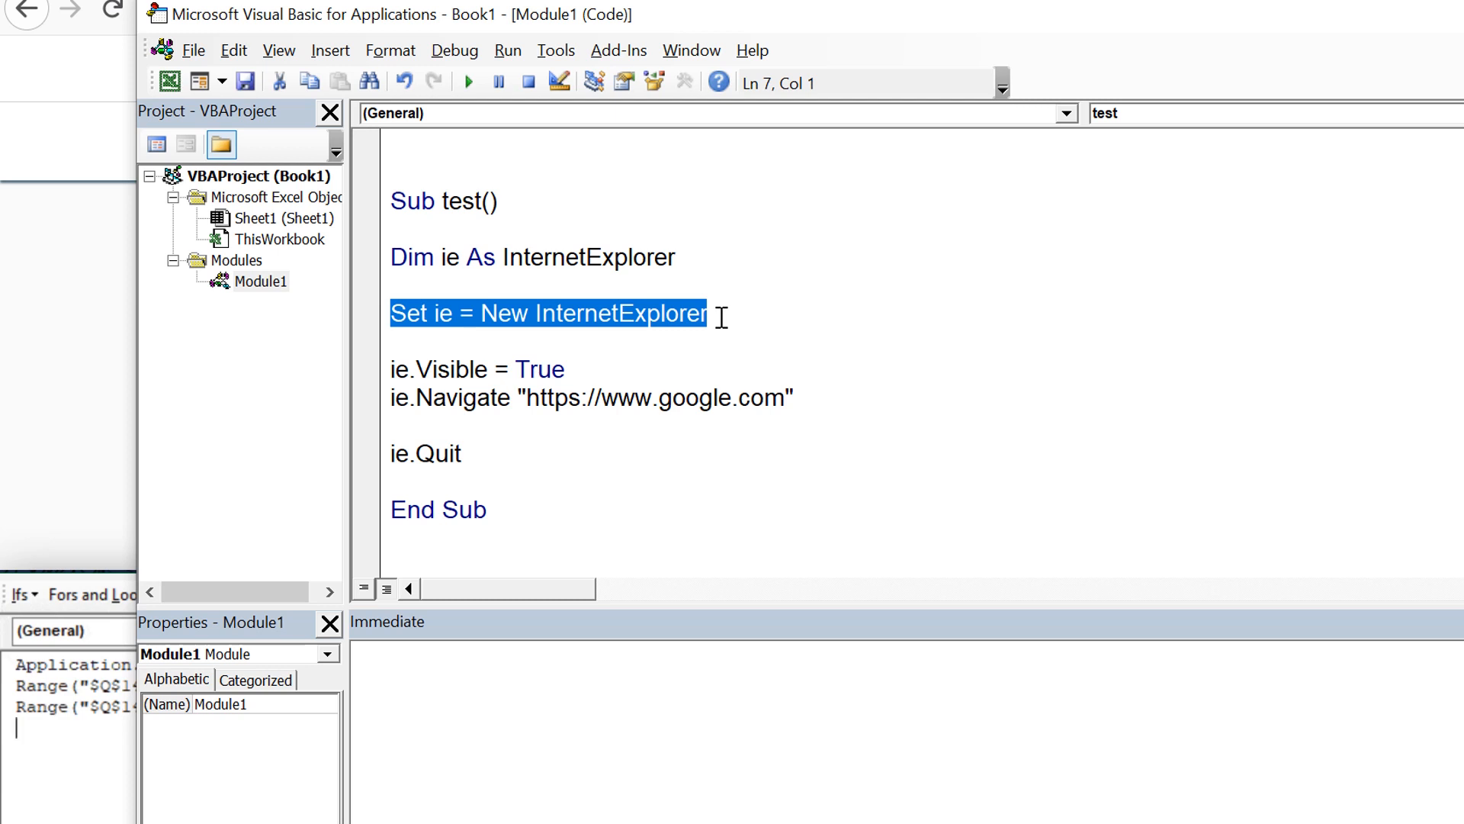
Insert a blank line after the Set ie = New InternetExplorer statement.
left_click(707, 314)
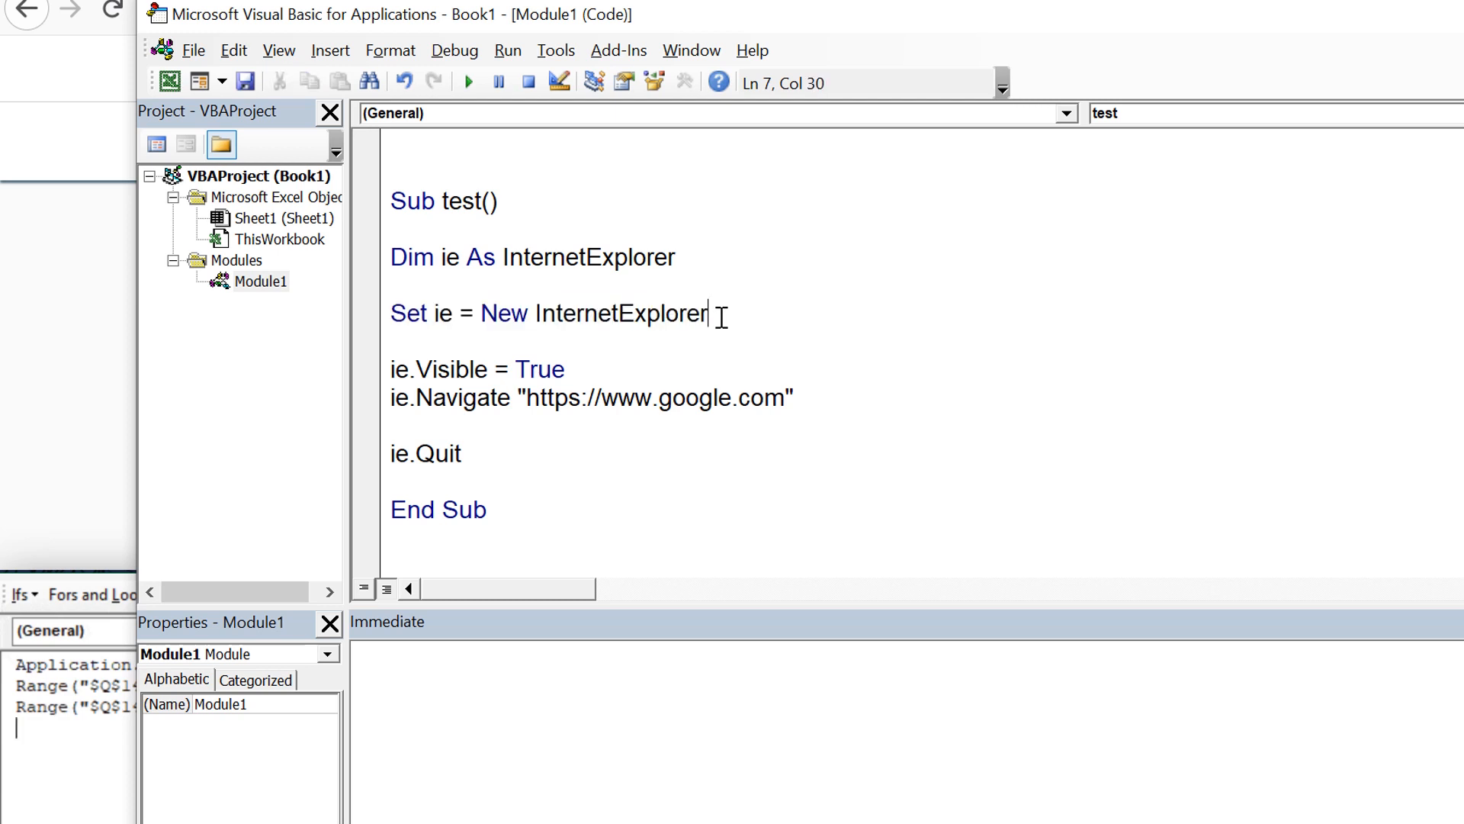
key("Return")
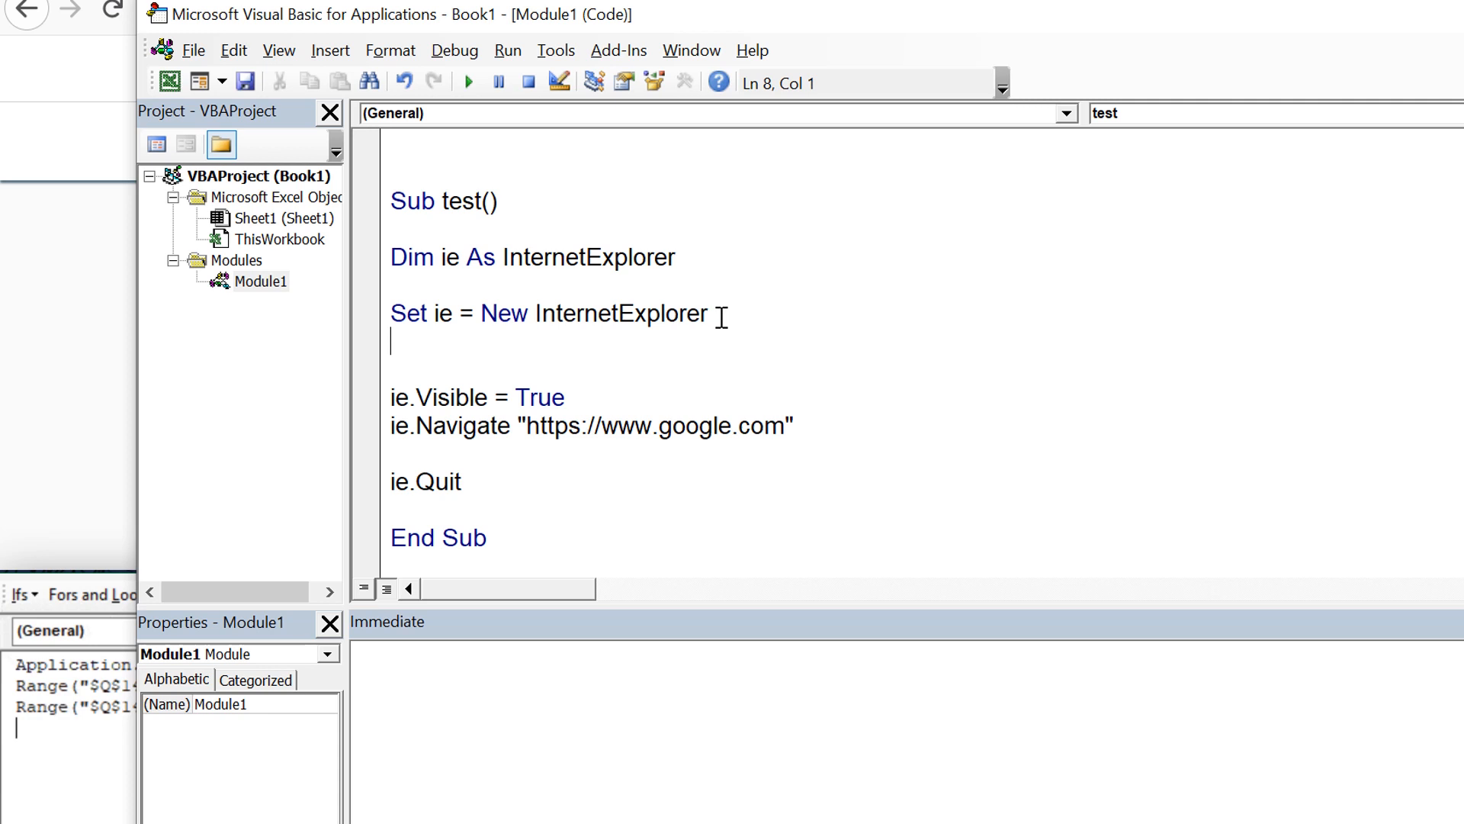
Set ie = CreateObject("InternetExplorer.Application") and run the macro to open Google.
type("s")
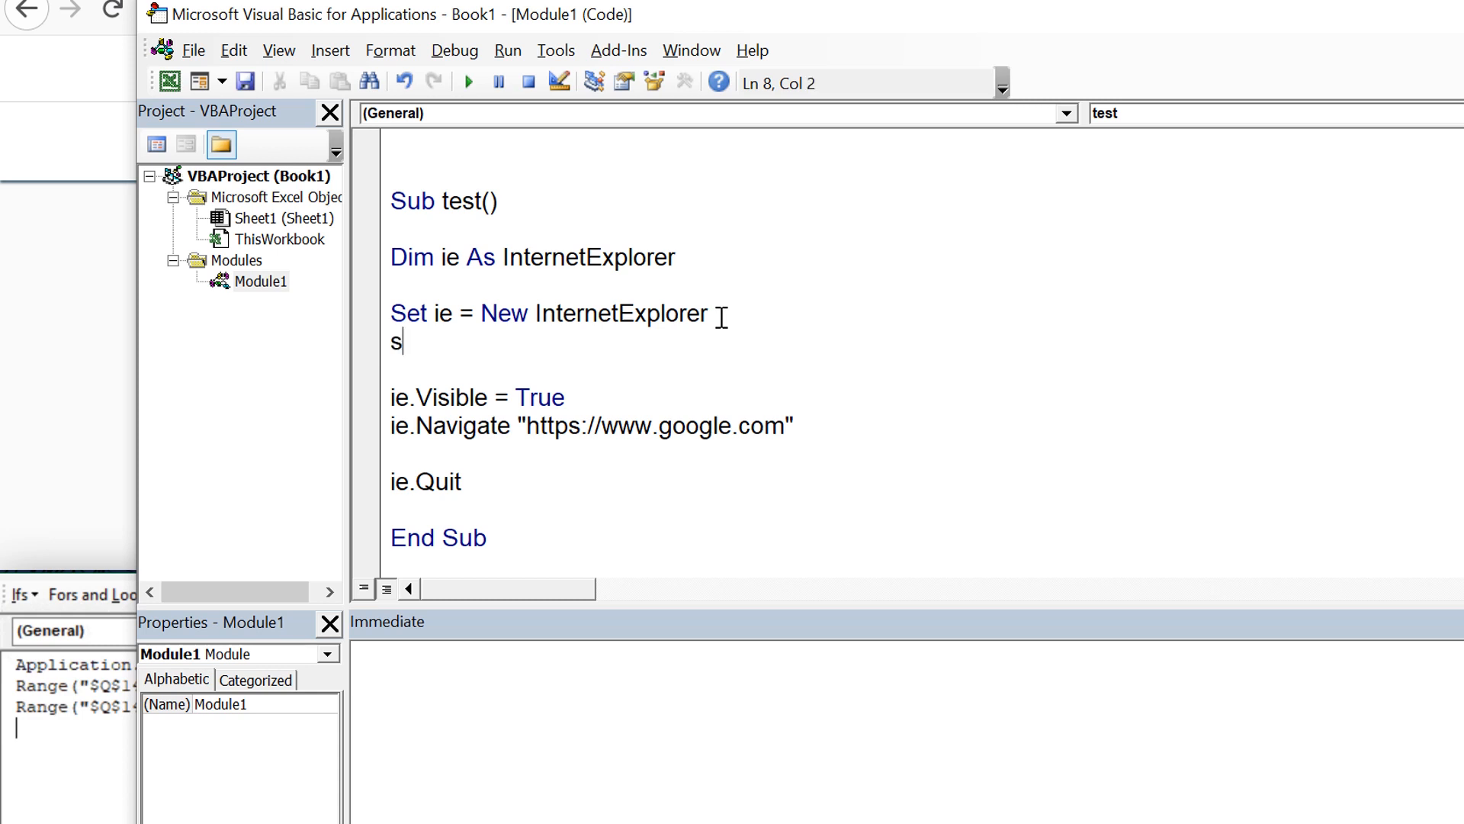
type("et ie =")
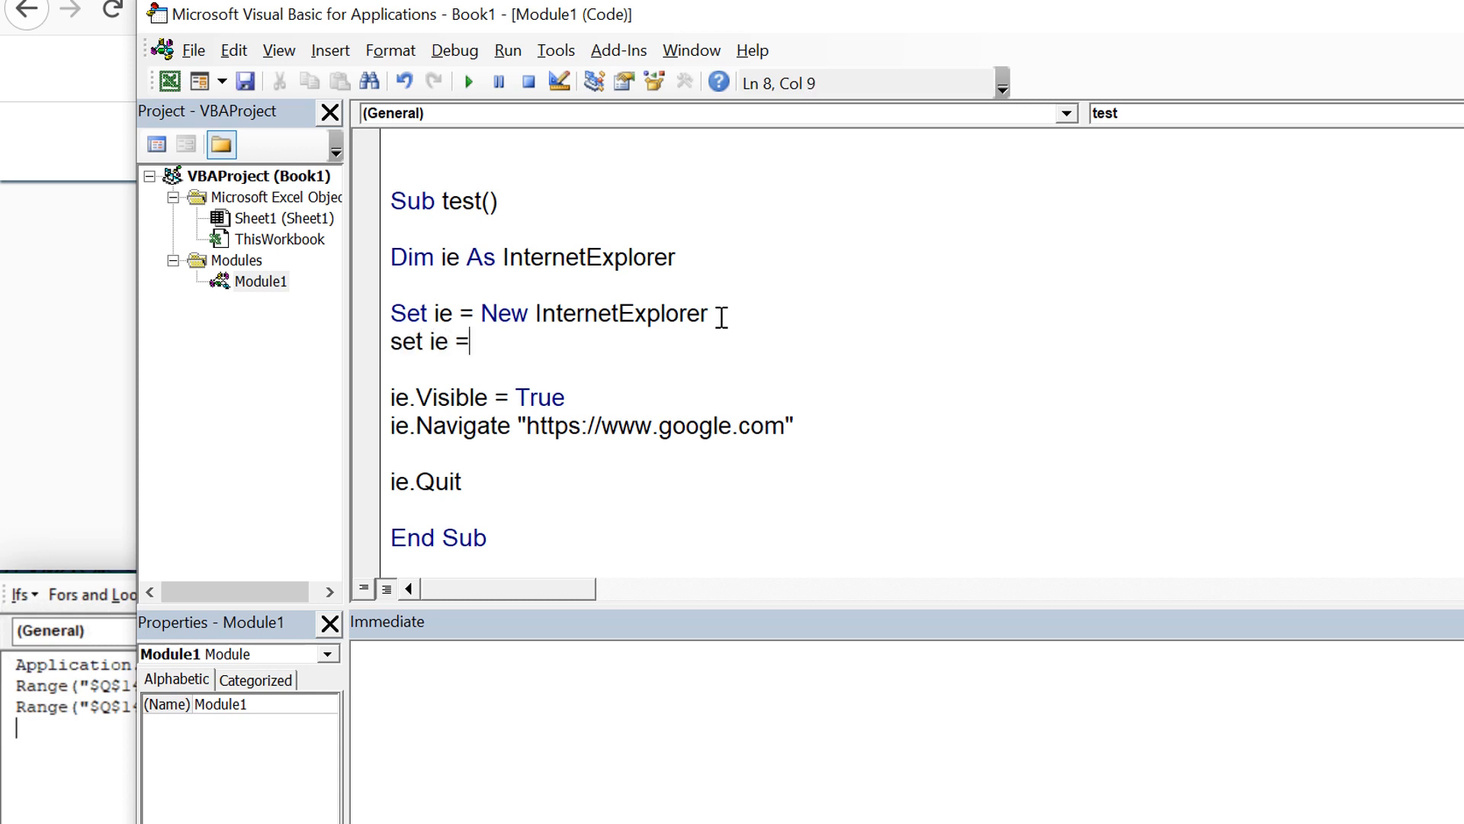
type("Crea")
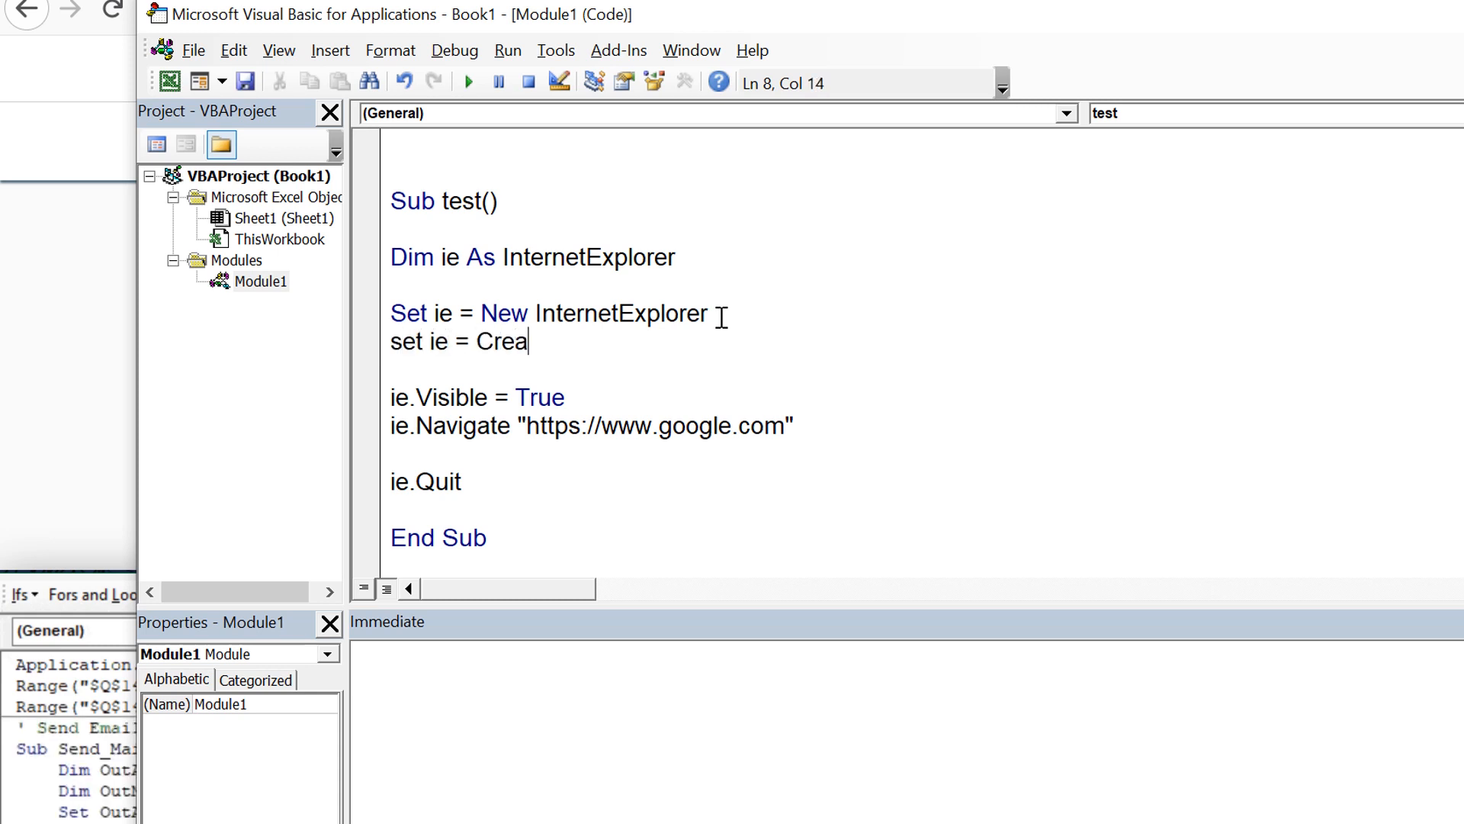
type("teObject")
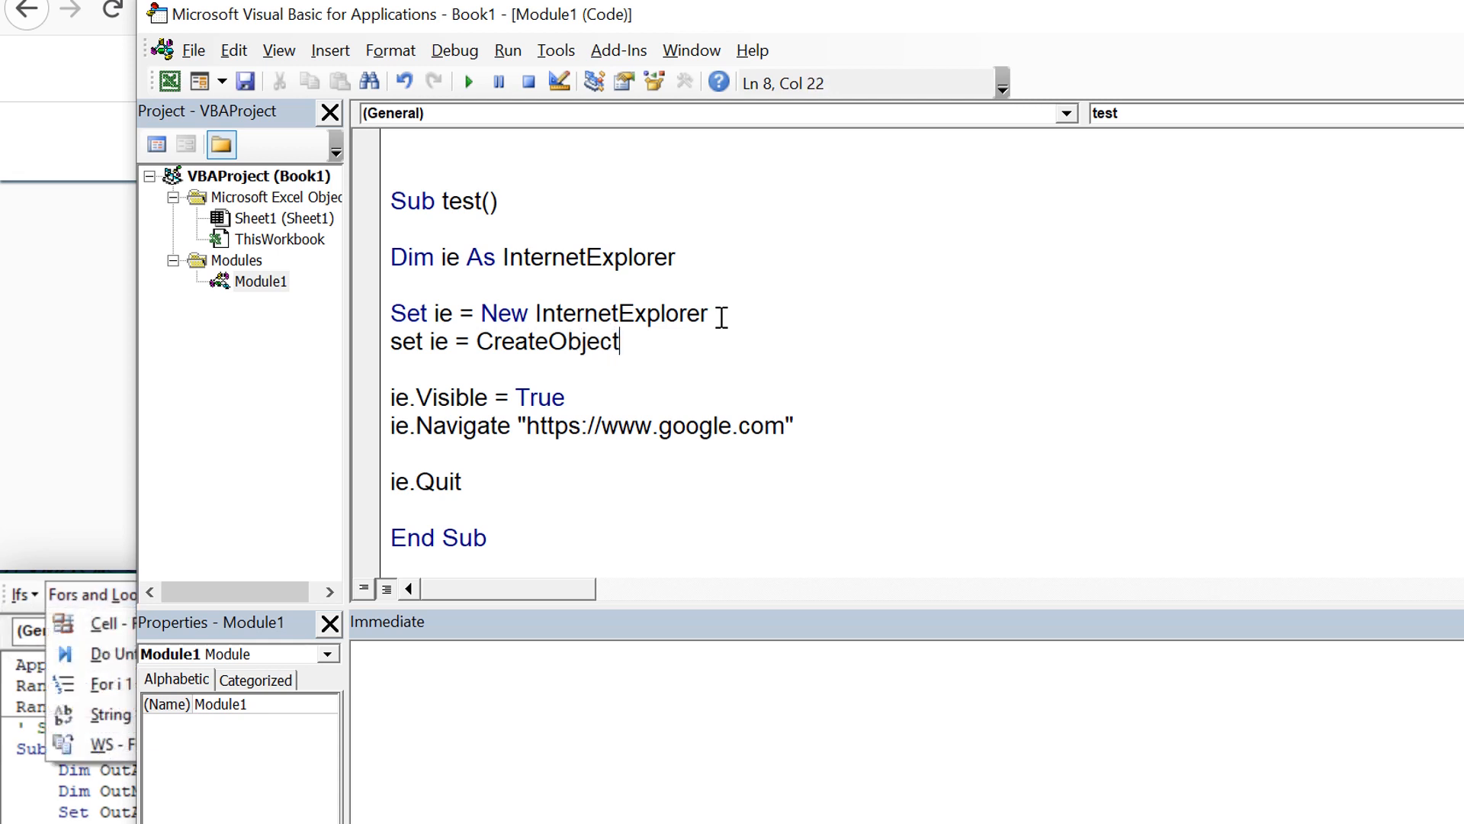
type("(\"\")")
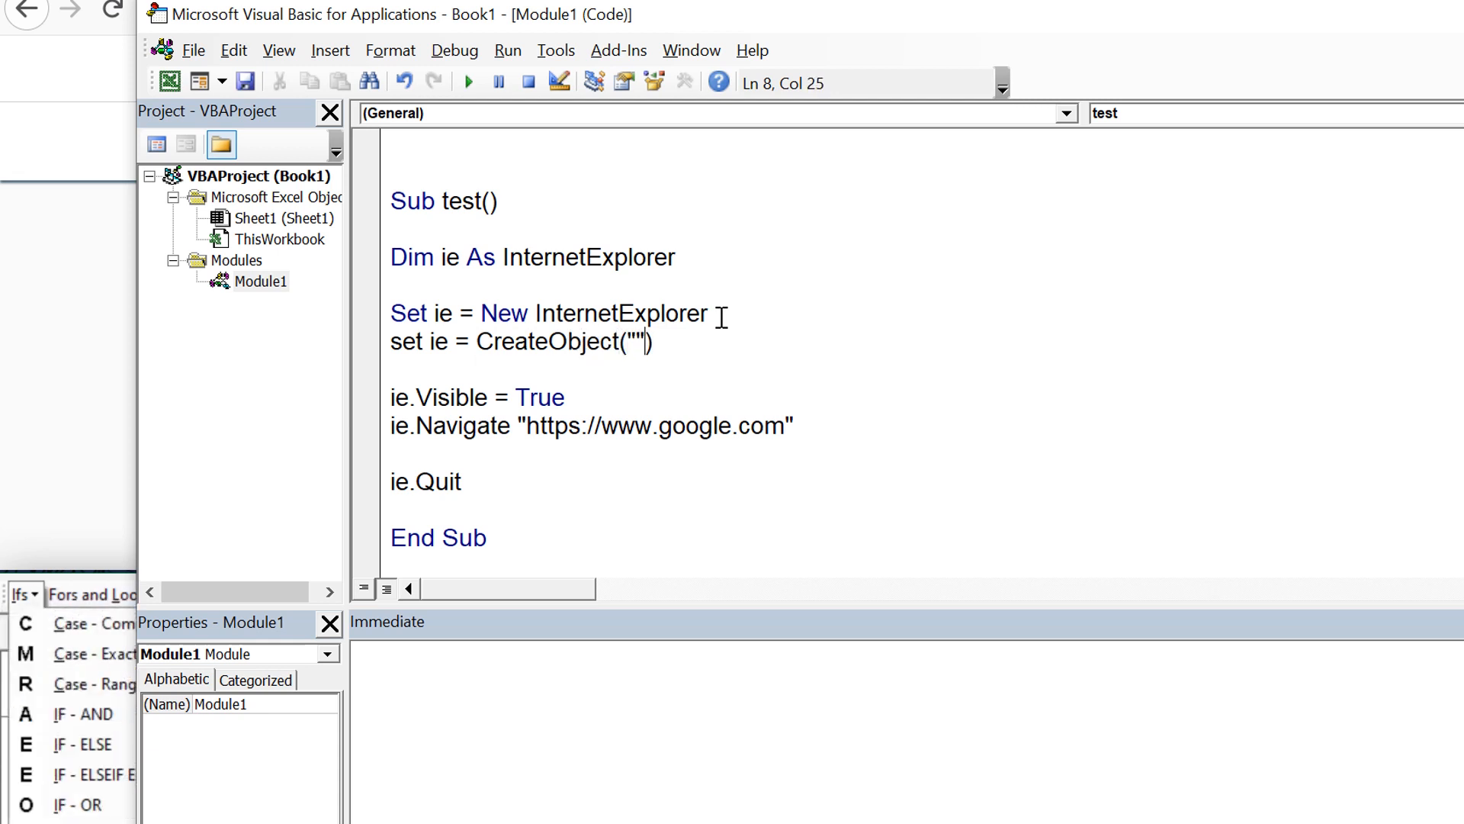
type("Interne")
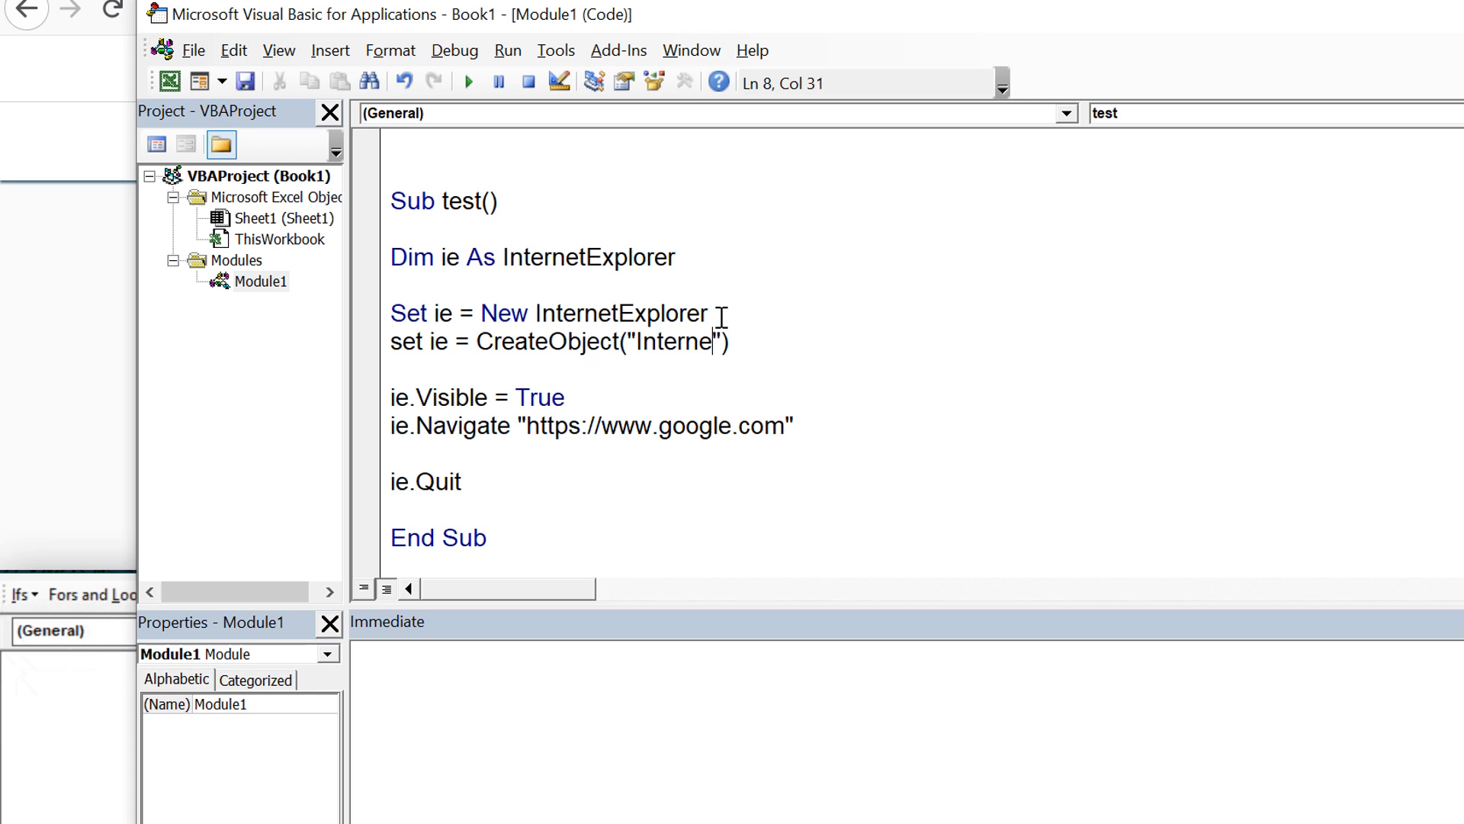
type("tExplorer.")
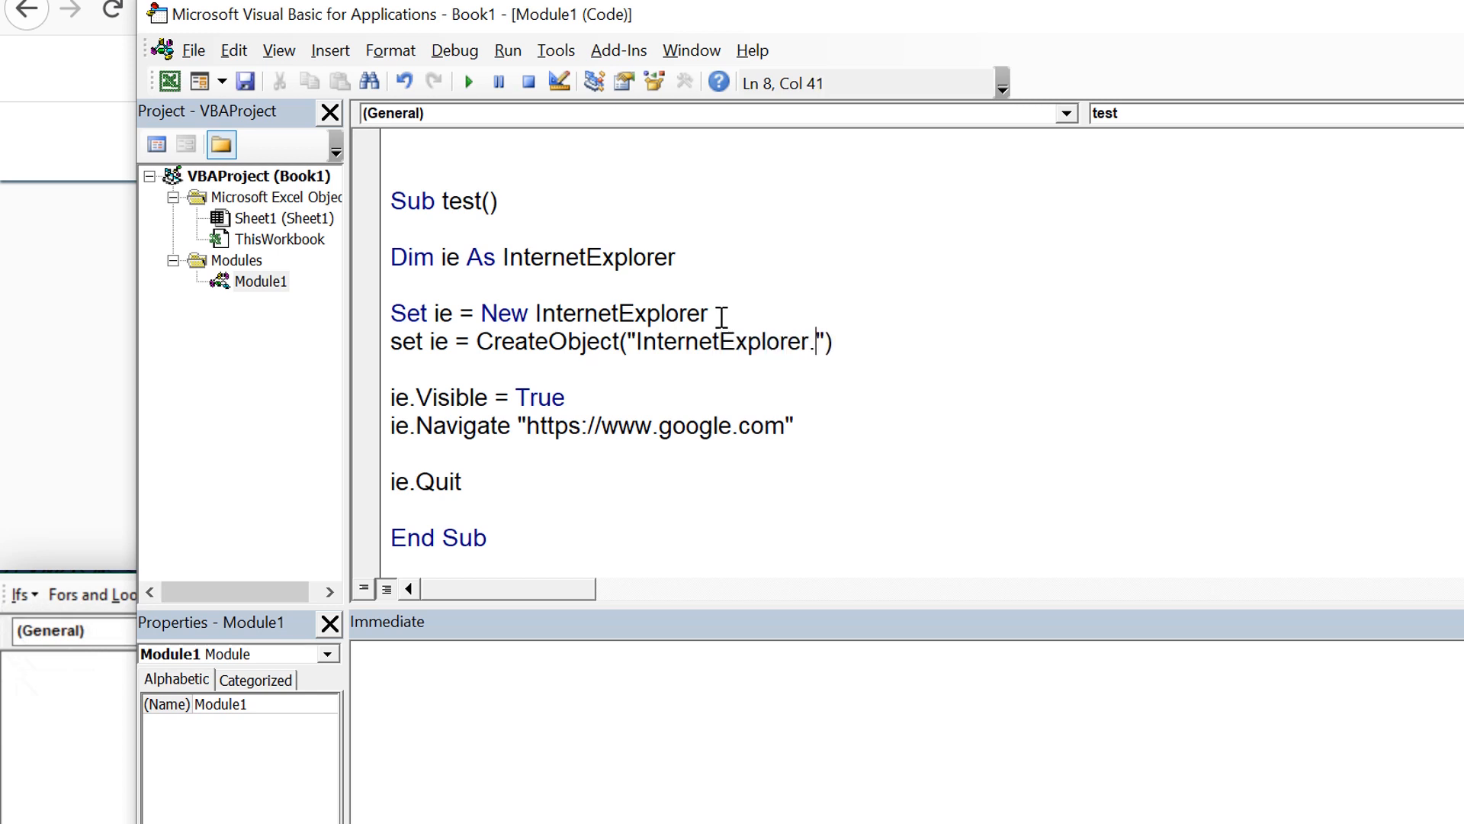
type("a")
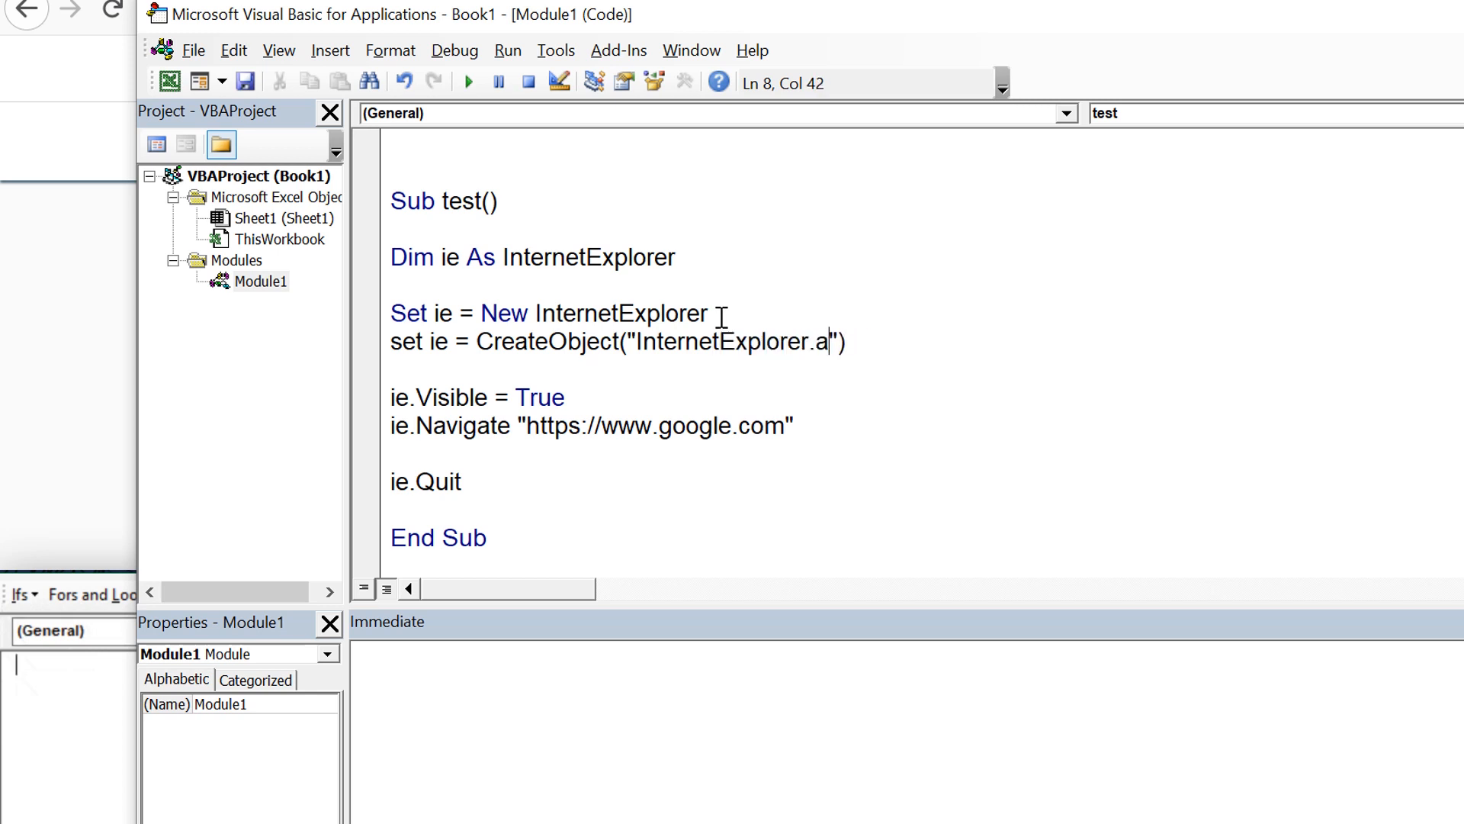
type("pplication")
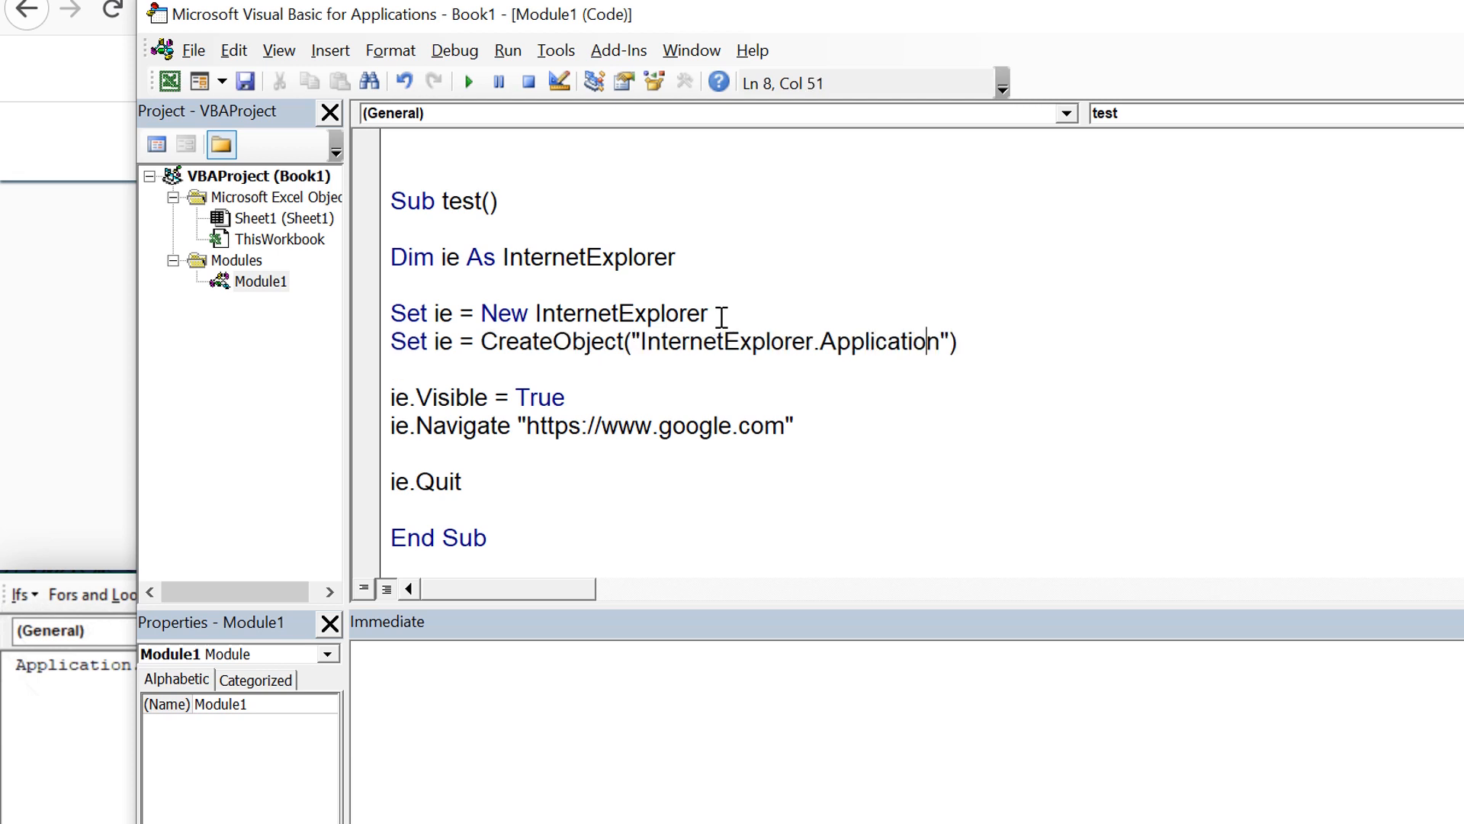
left_click(468, 82)
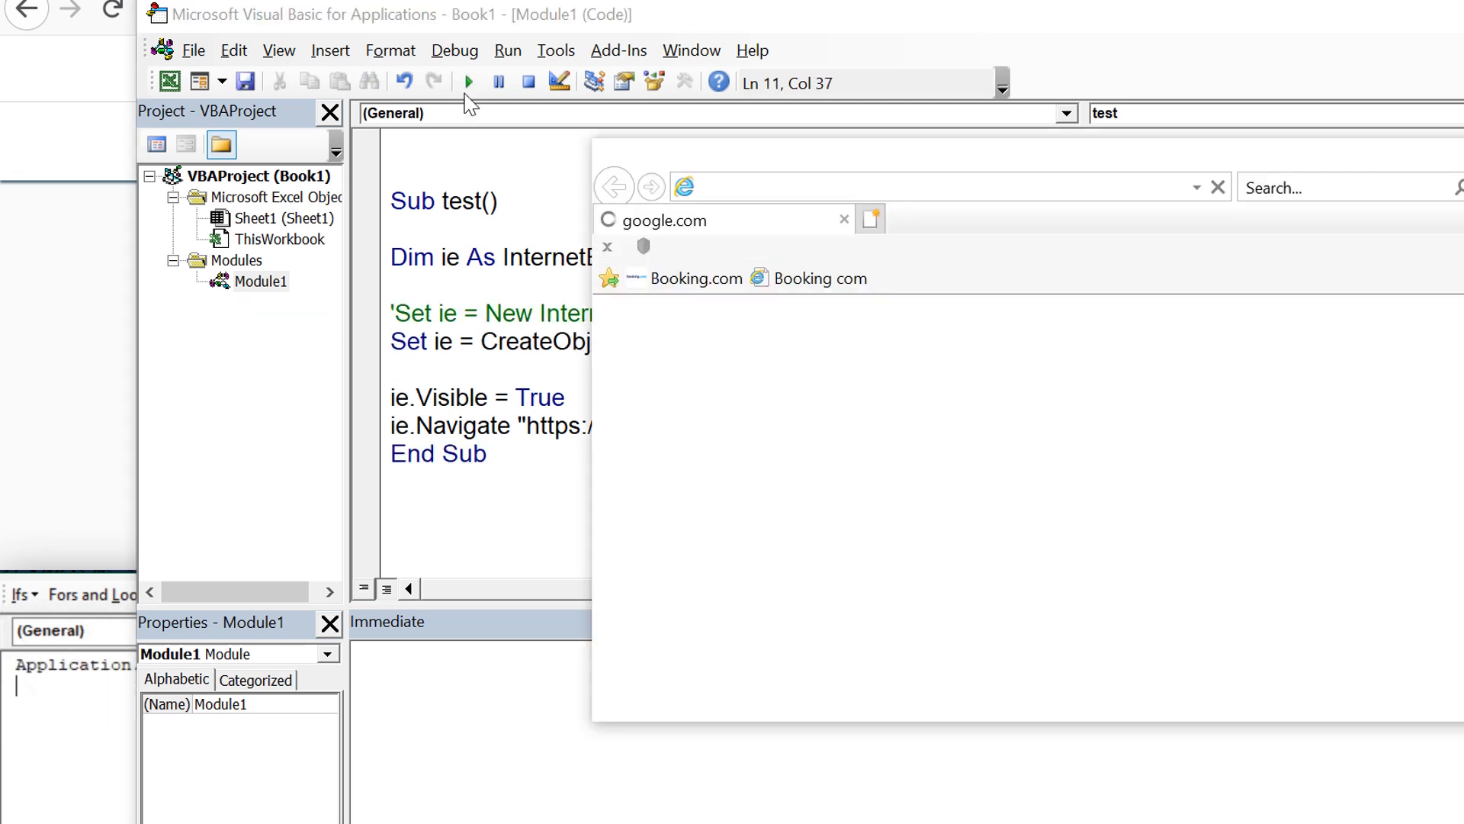
left_click(467, 82)
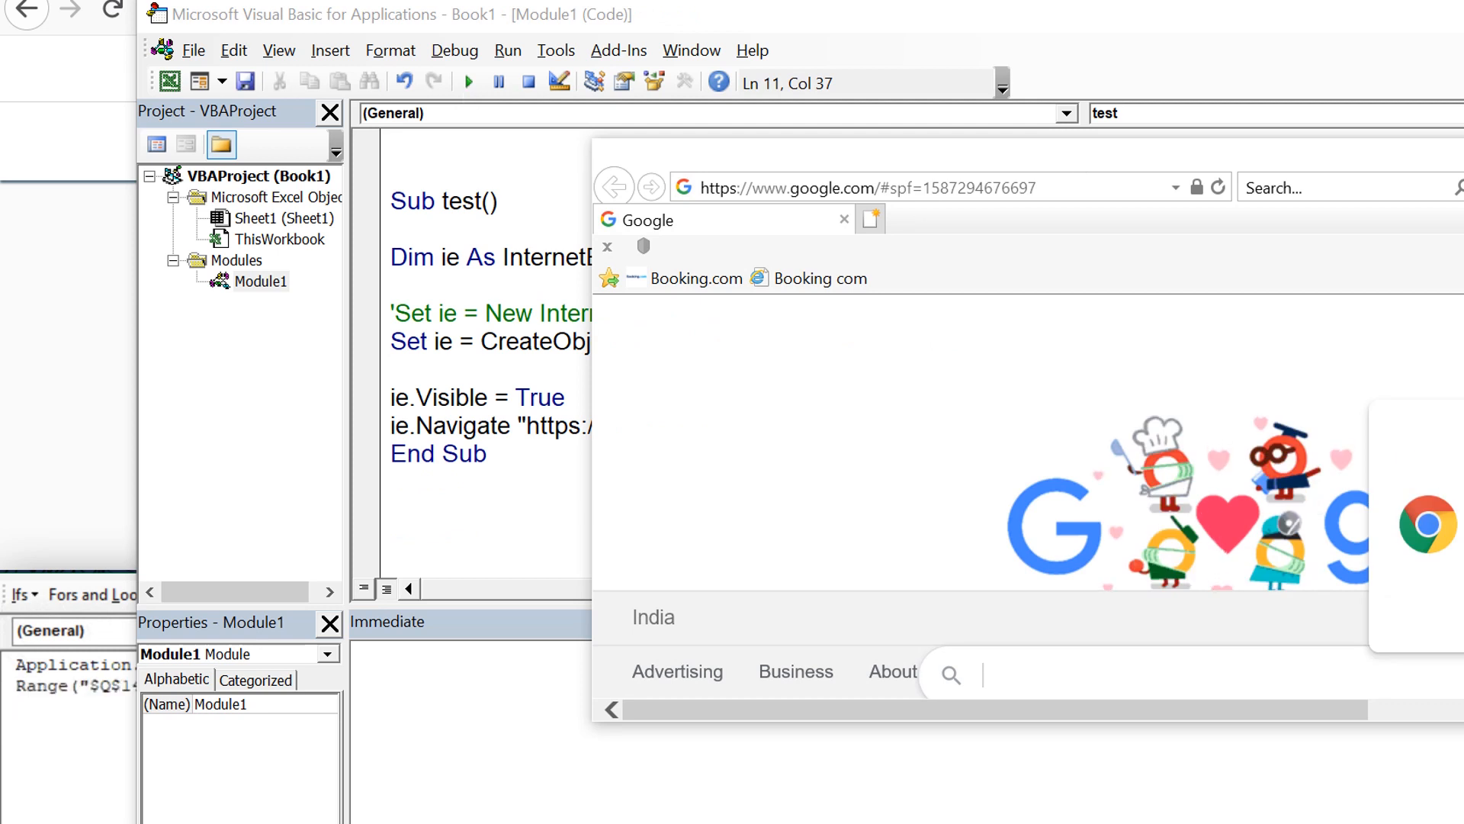